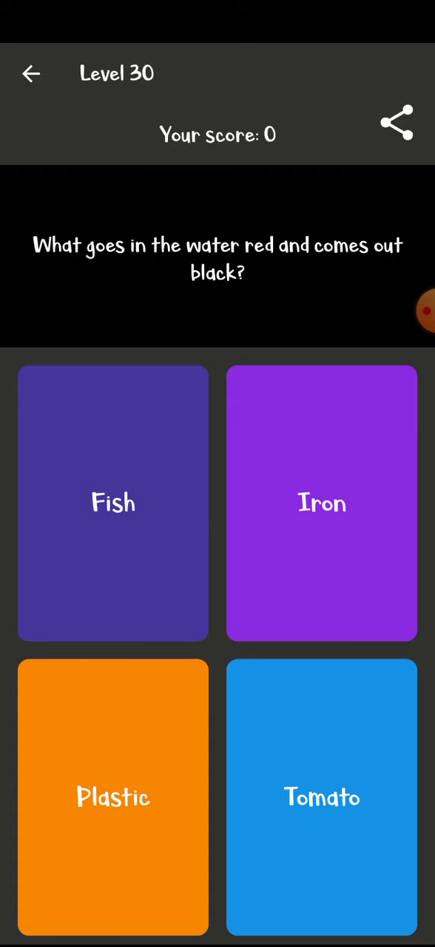
- Answer the red-in-water riddle with Iron and reveal the COW riddle's four choices
left_click(322, 503)
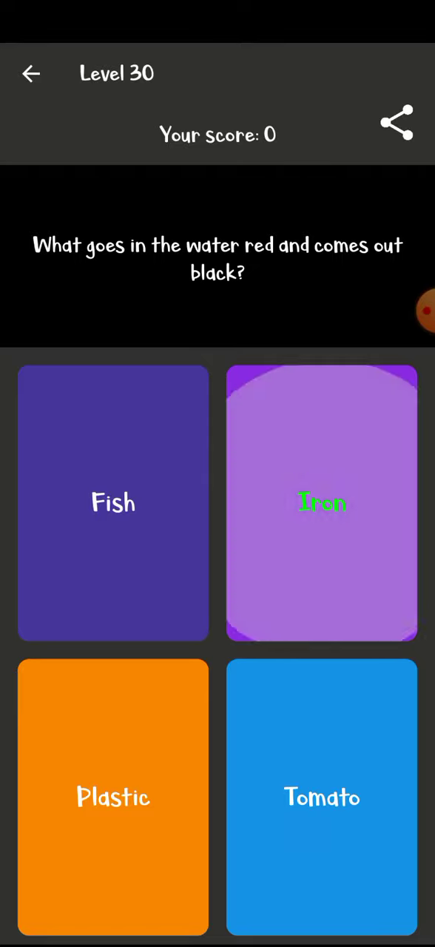
left_click(322, 503)
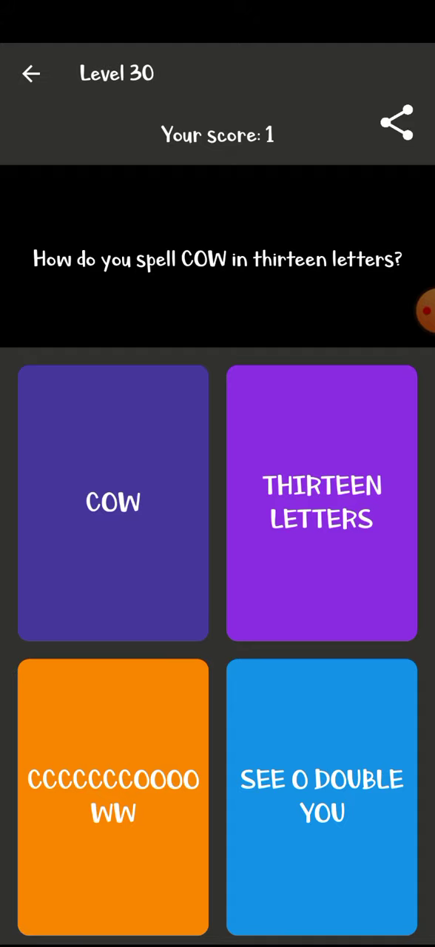
- Answer the COW spelling riddle and show the going-up riddle's choices
left_click(321, 797)
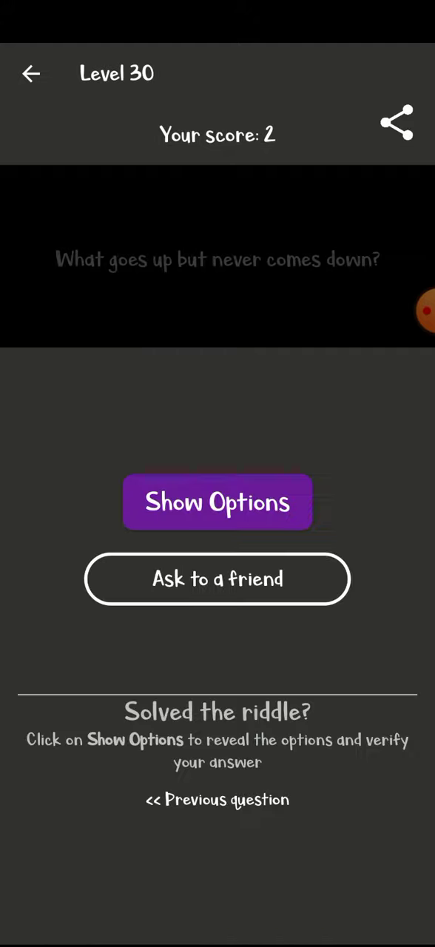
left_click(217, 503)
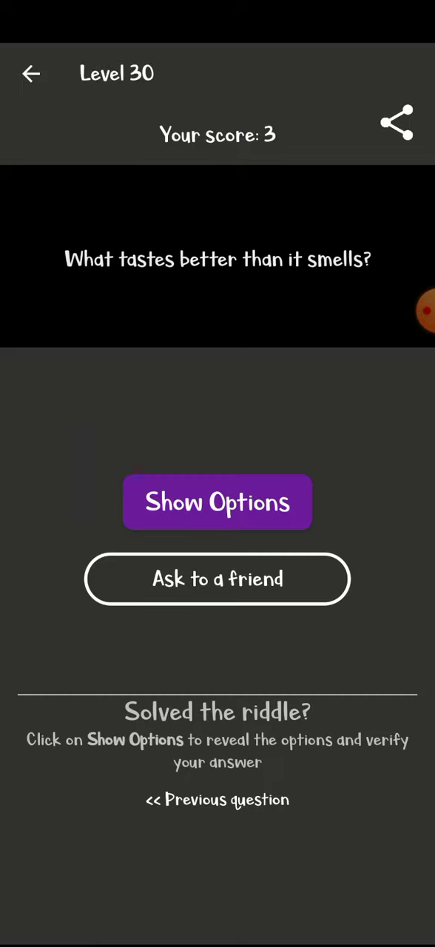
- Reveal the tasting riddle's choices and pick A tongue, raising the score to 5
left_click(218, 502)
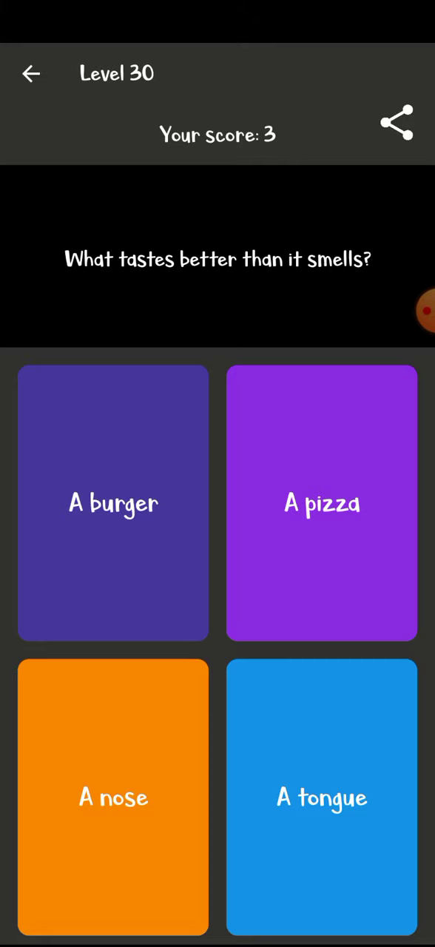
left_click(322, 798)
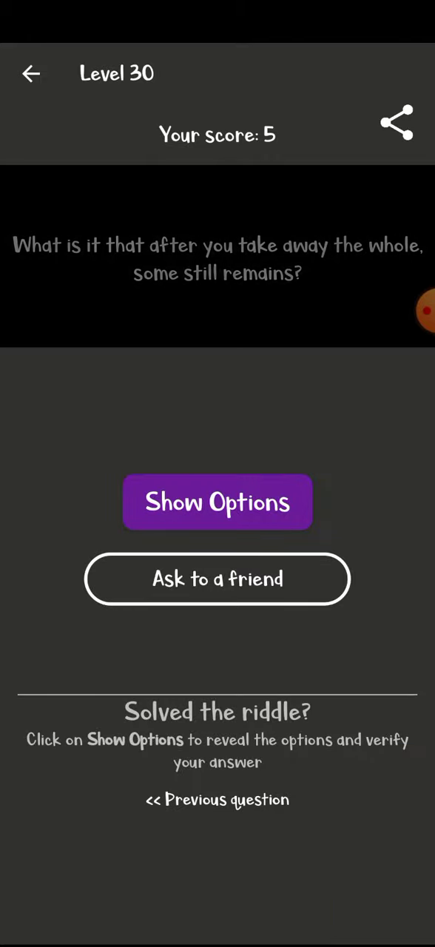
- Show the answer choices for the taking-away-the-whole riddle
left_click(217, 502)
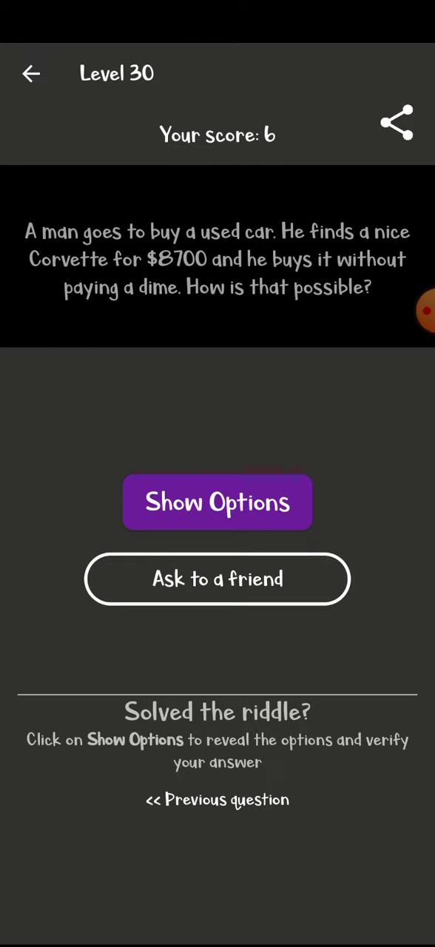
- Answer the used-Corvette riddle with 'he paid $8,700', bringing the score to 7
left_click(217, 502)
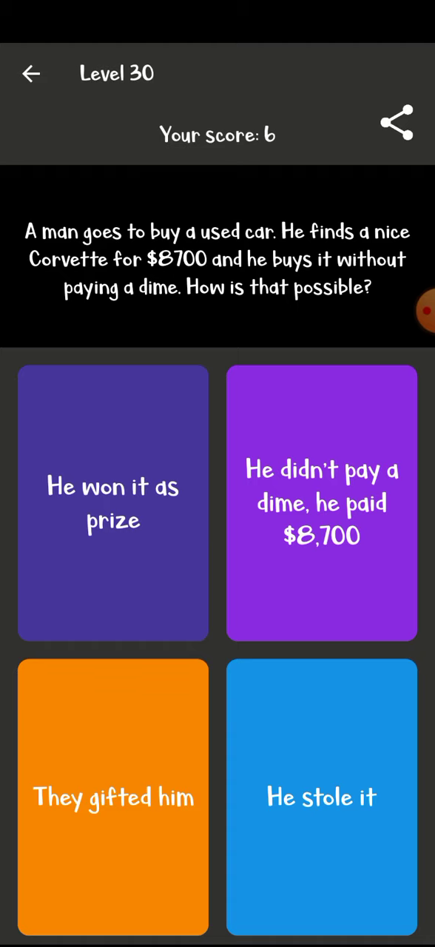
left_click(321, 503)
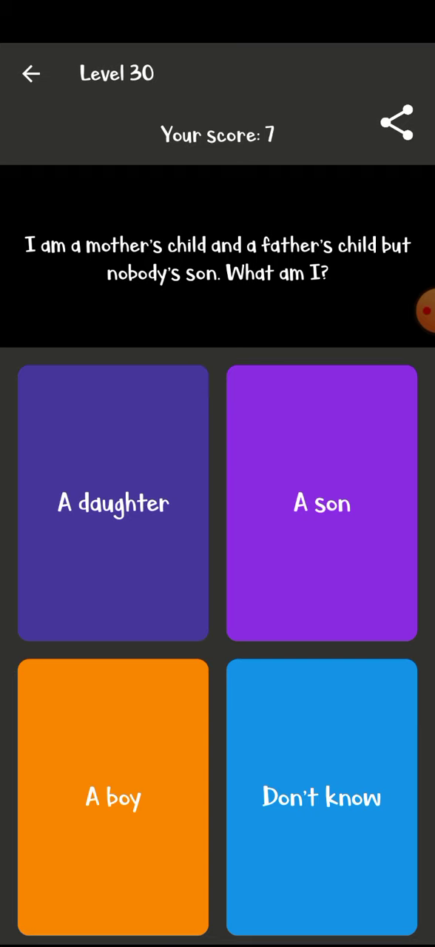
- Answer the mother's-child riddle with A daughter and the bridges riddle with A dentist
left_click(112, 504)
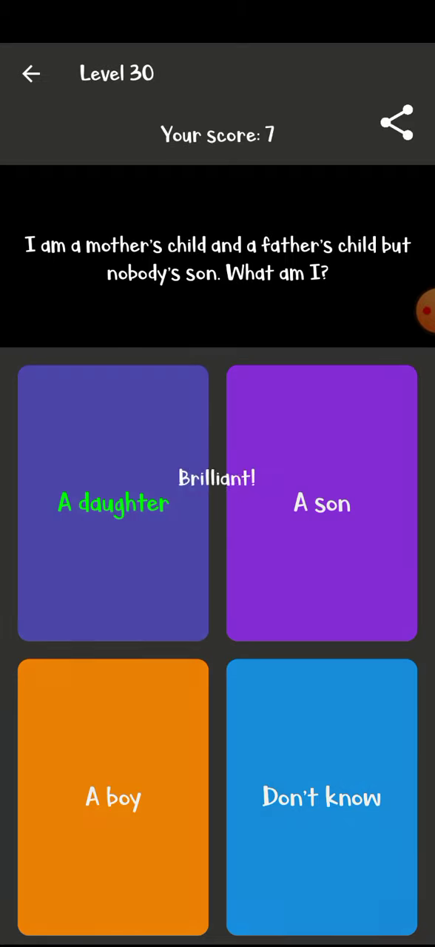
left_click(113, 503)
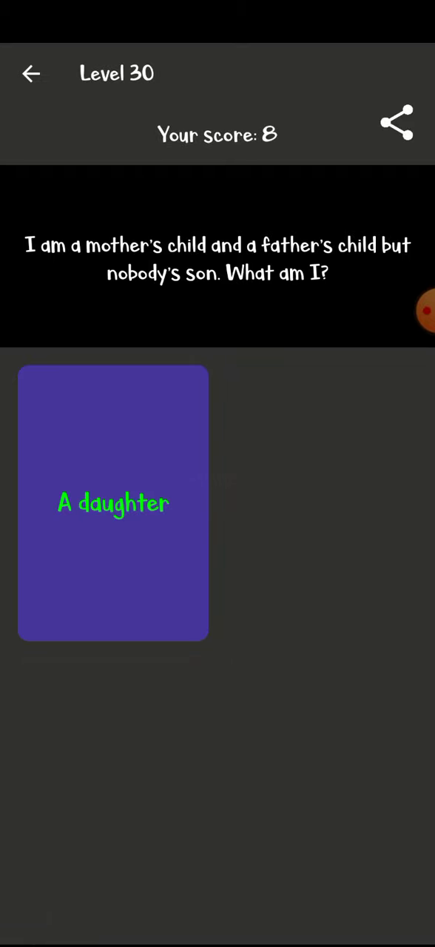
left_click(112, 503)
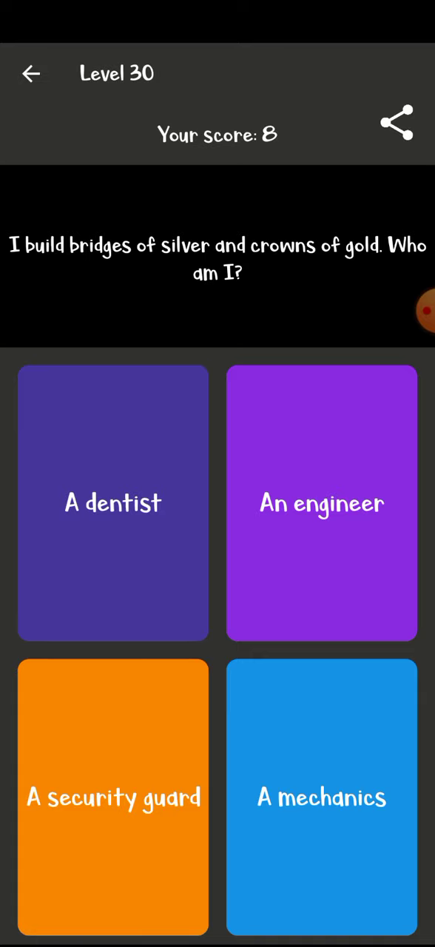
left_click(113, 503)
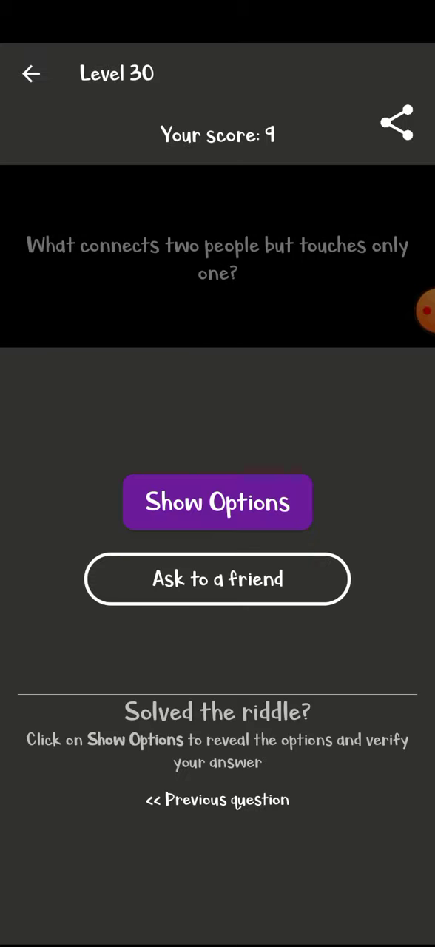
left_click(217, 502)
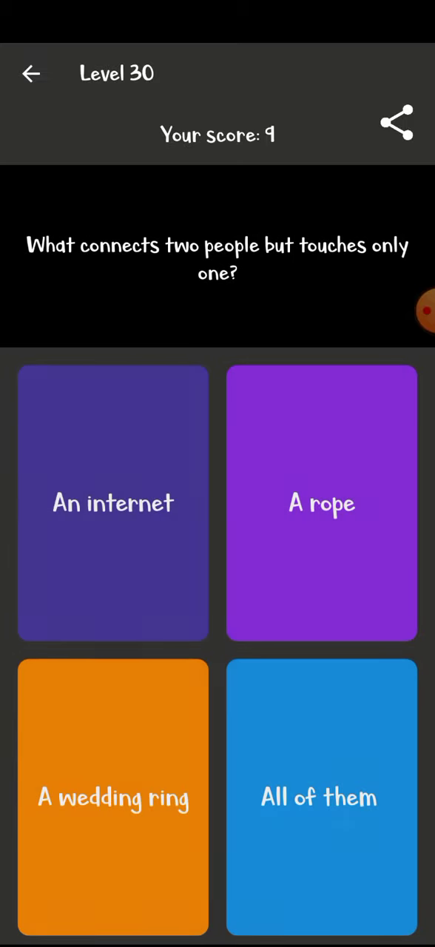